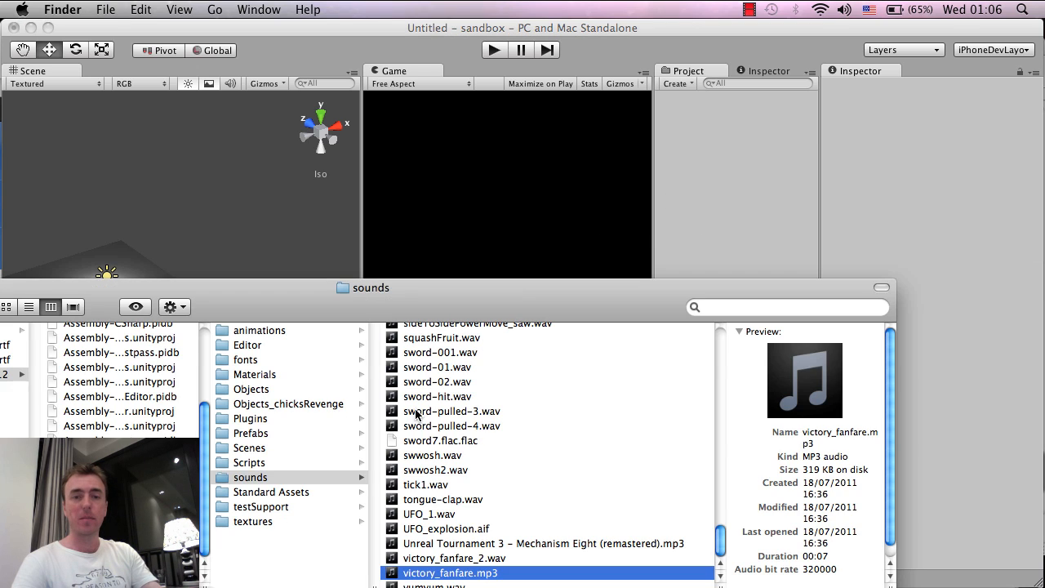
mouse_move(554, 509)
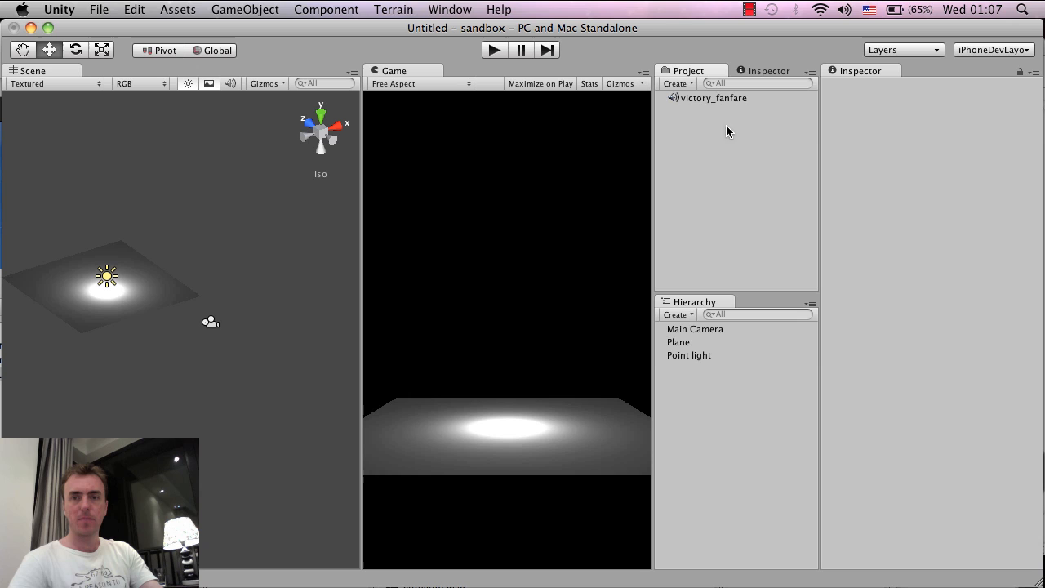
mouse_move(704, 175)
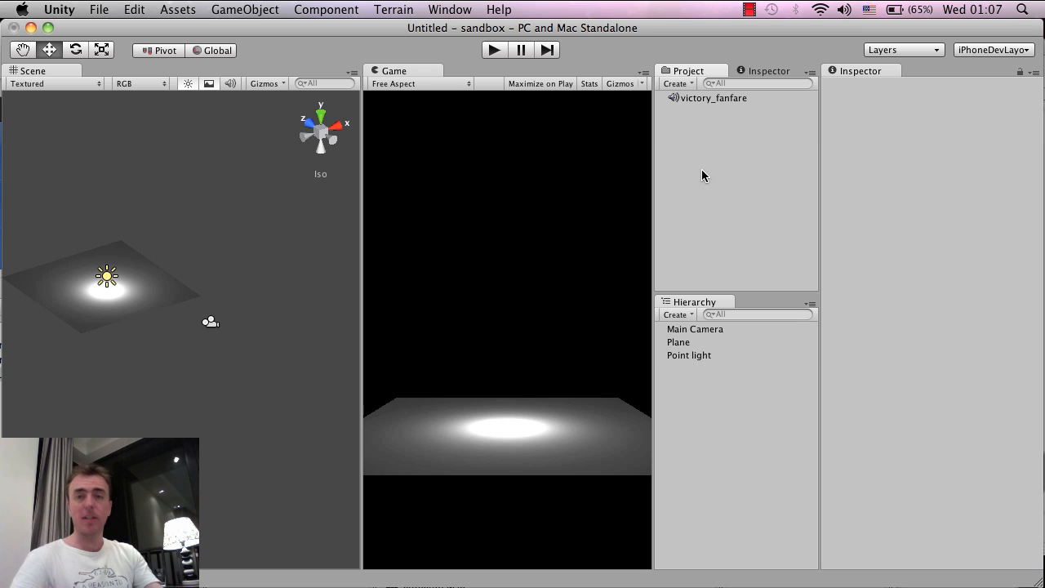
mouse_move(728, 112)
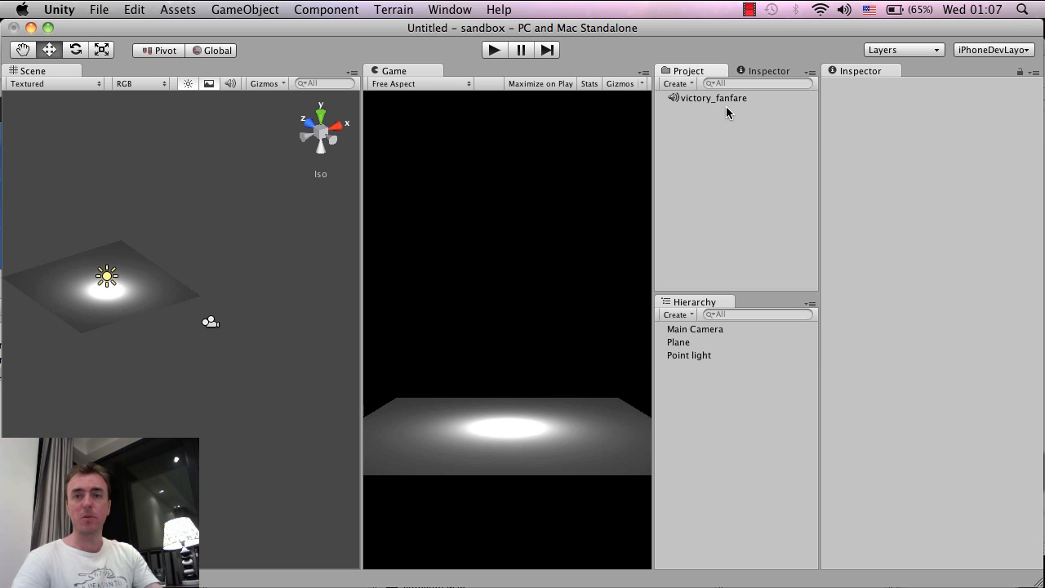
mouse_move(738, 101)
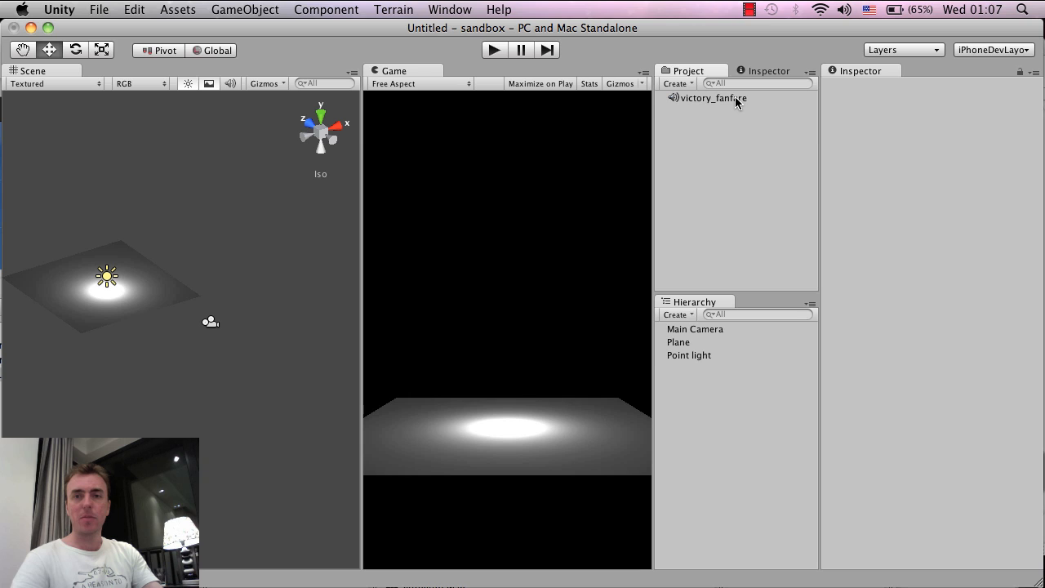
Step: Uncheck 3D Sound on the victory_fanfare clip and apply the reimport
left_click(708, 98)
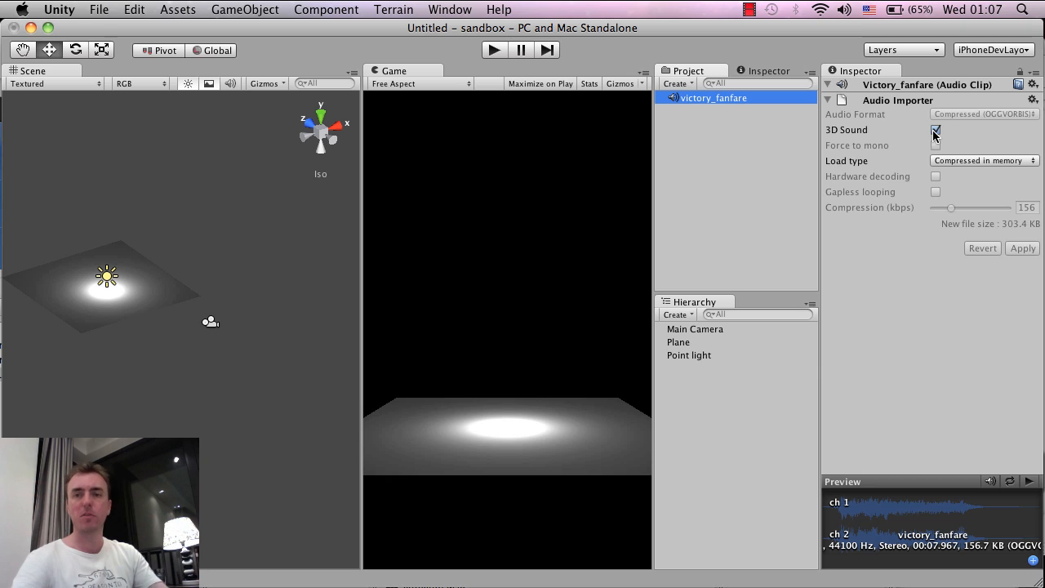
left_click(935, 130)
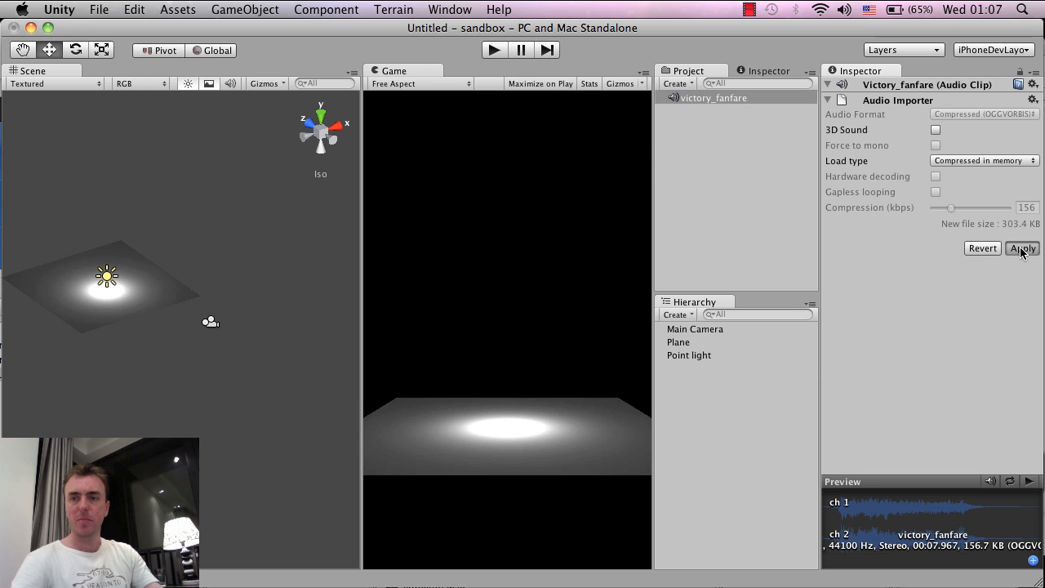
left_click(1021, 249)
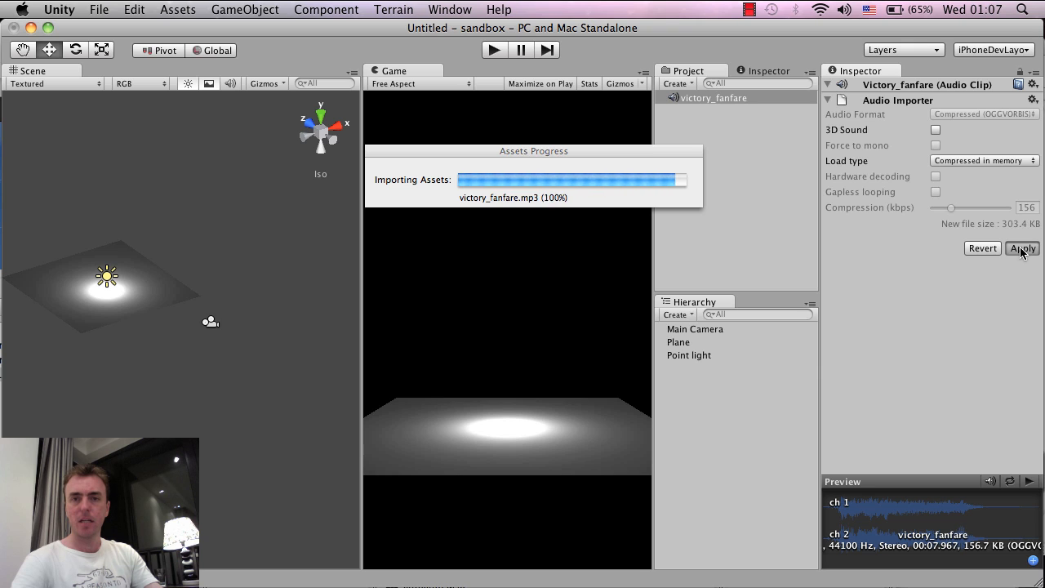
left_click(1022, 248)
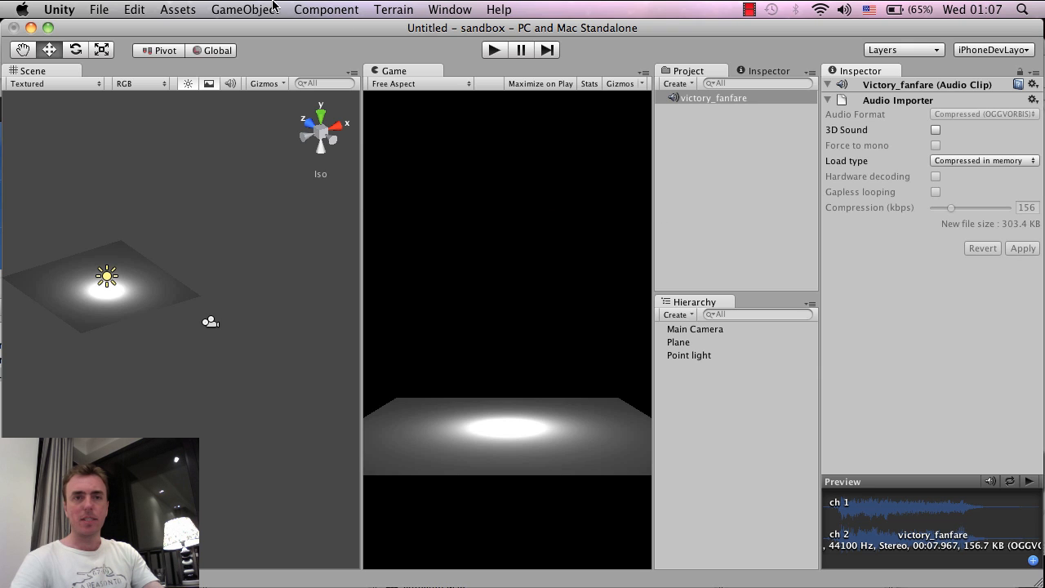
Step: Create an empty GameObject and rename it Music
left_click(245, 9)
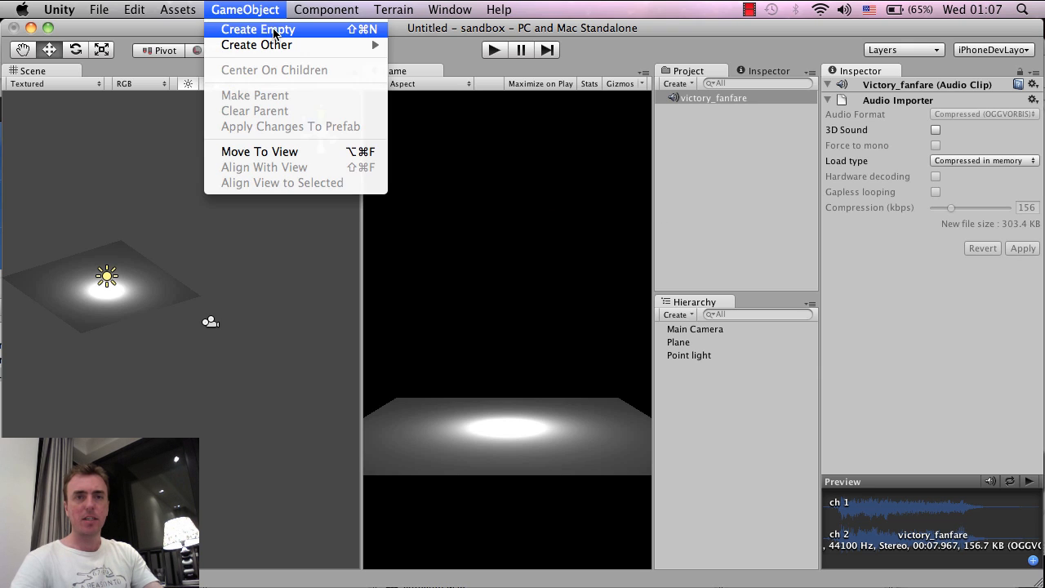
left_click(257, 28)
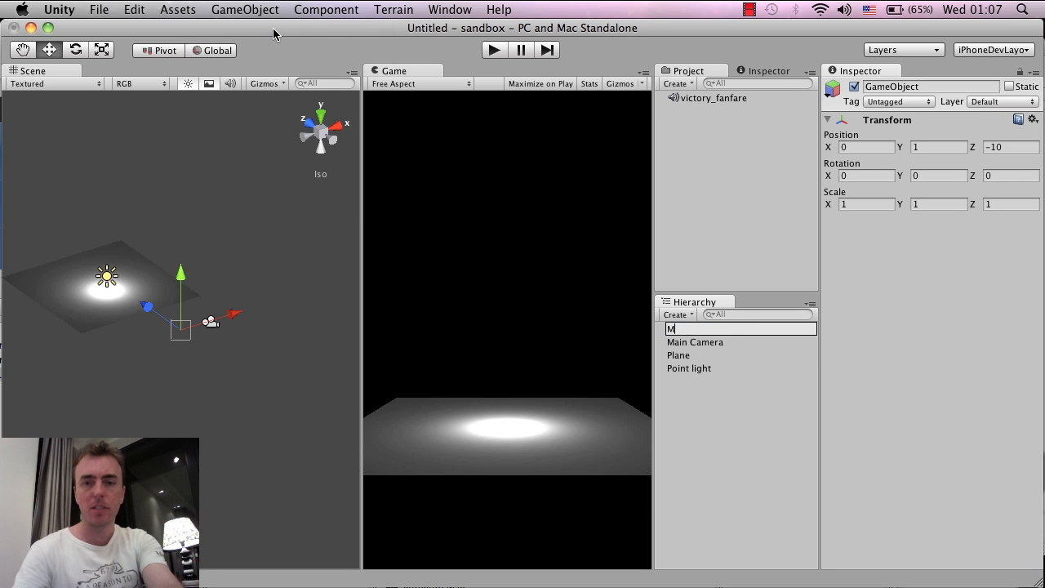
type("usic")
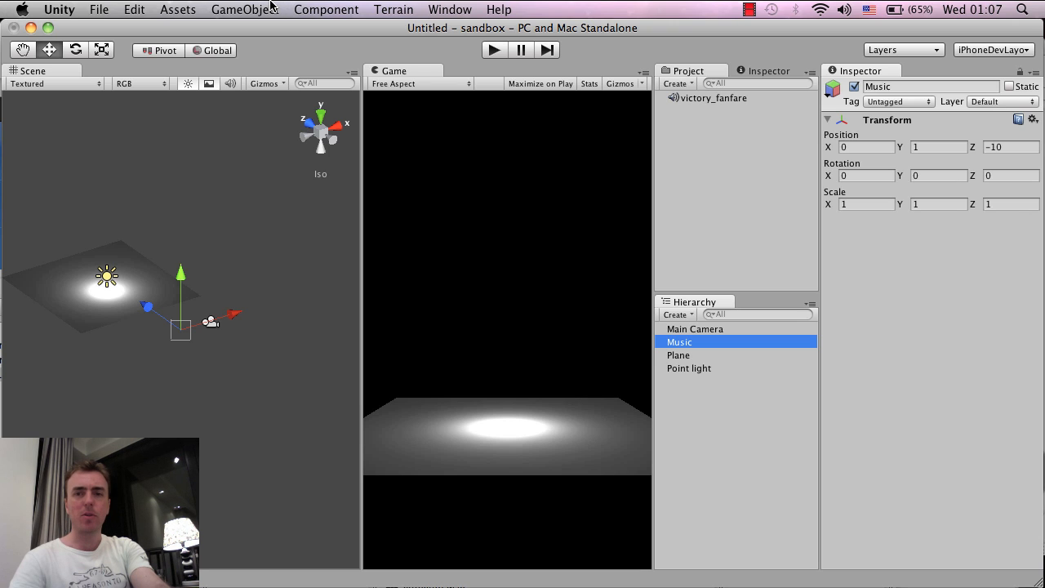
left_click(245, 9)
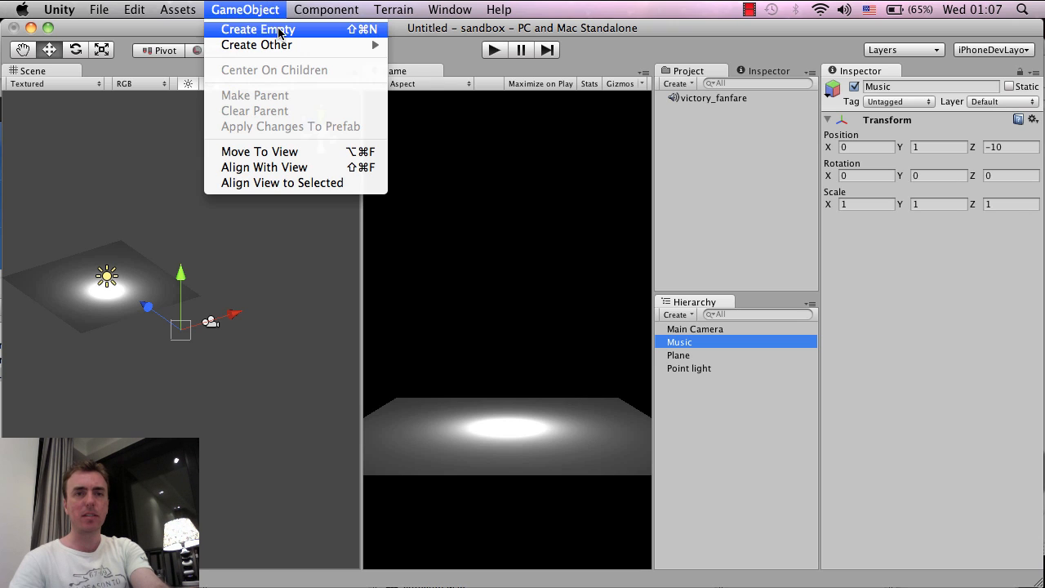
Step: Add an Audio Source component to Music with victory_fanfare as its Audio Clip
left_click(326, 9)
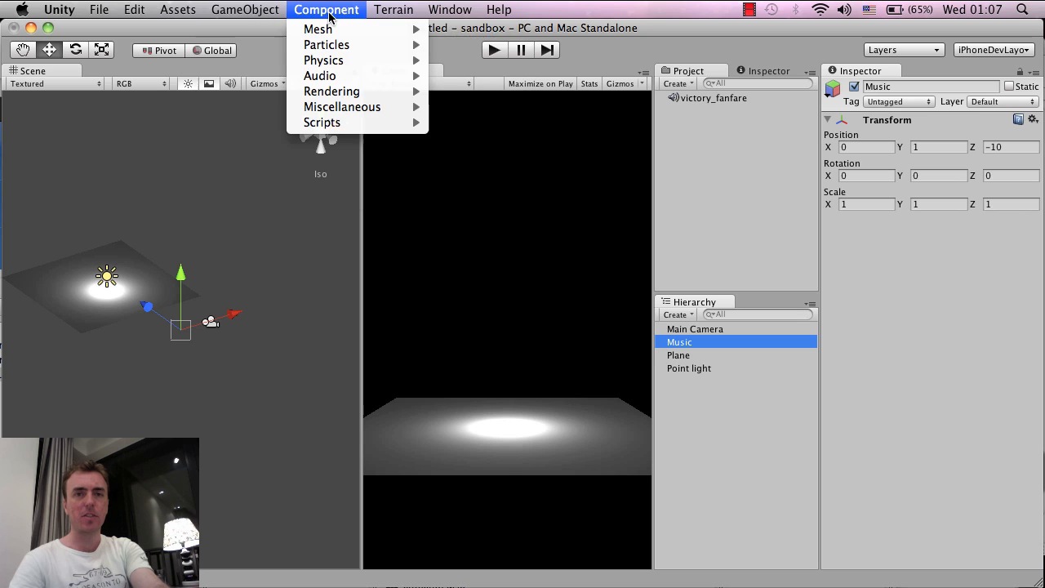
mouse_move(319, 75)
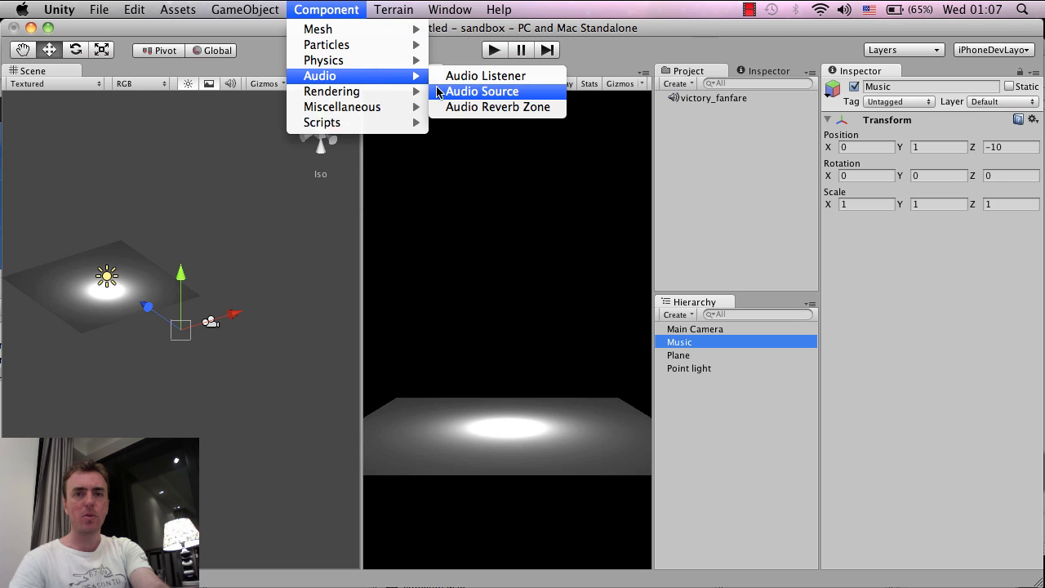
left_click(482, 90)
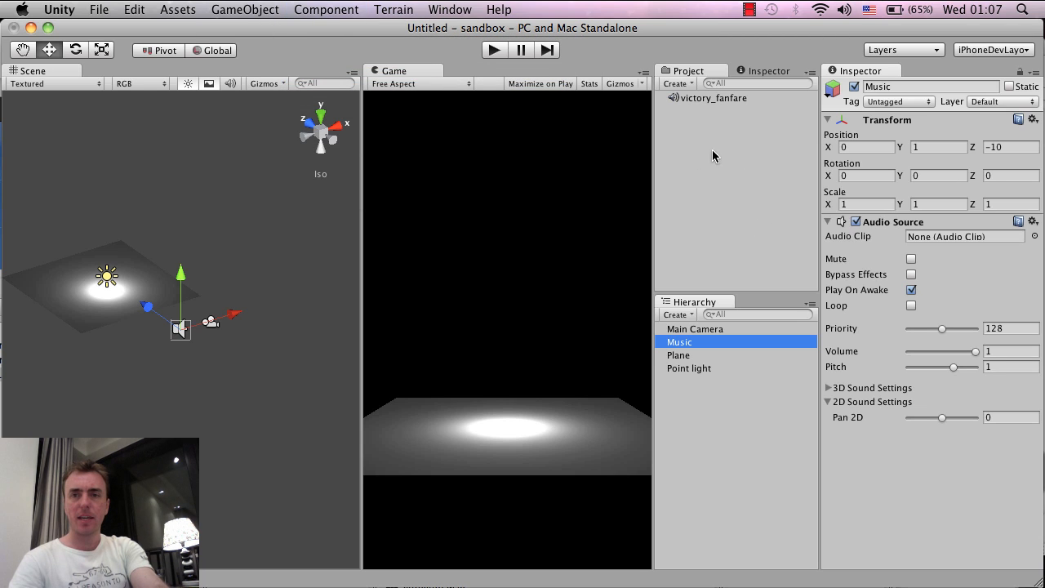
left_click(707, 98)
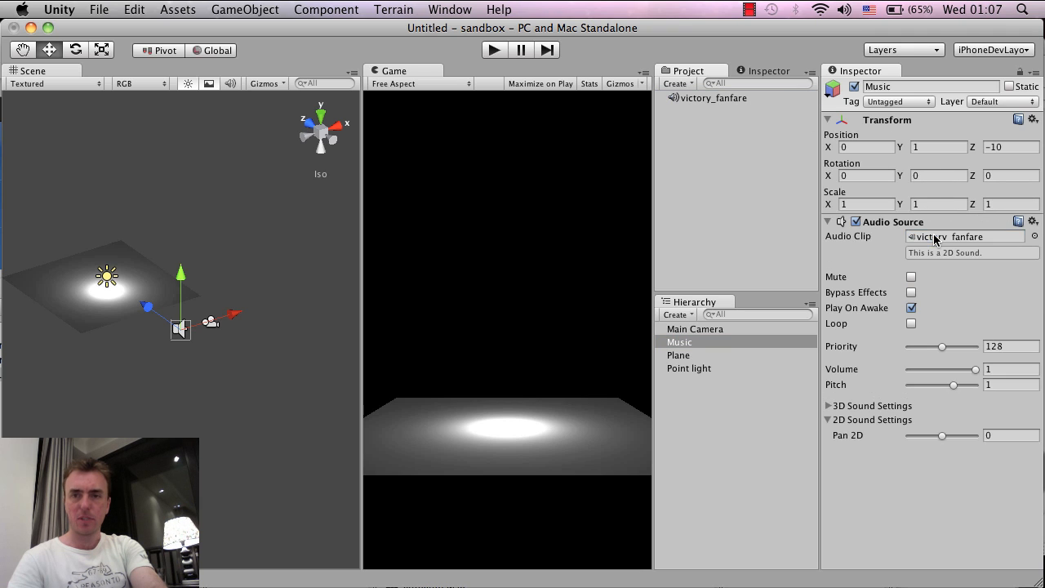
mouse_move(946, 162)
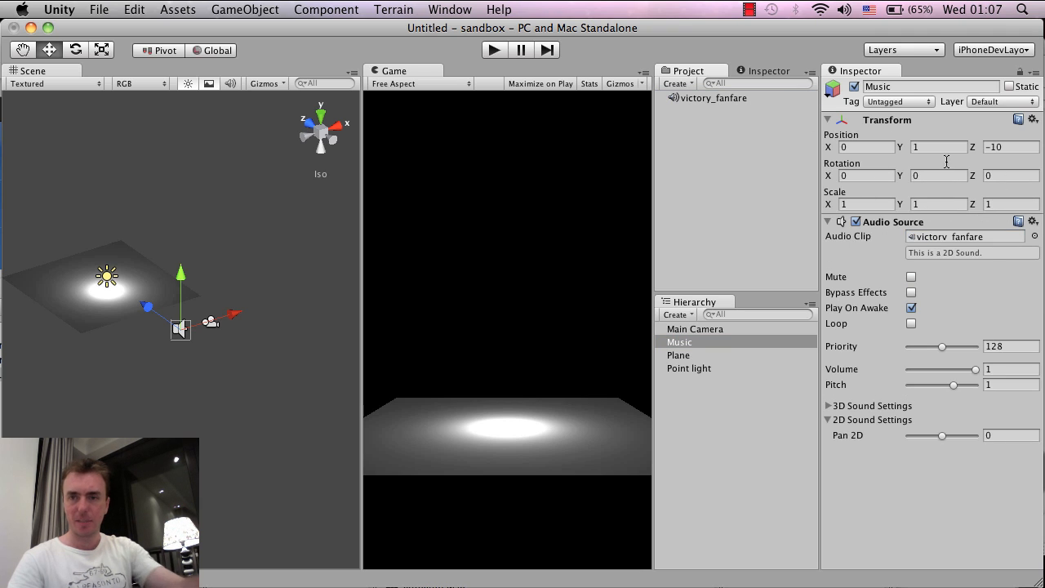
Step: Enable Loop on the Music Audio Source, then play and stop the scene
left_click(910, 308)
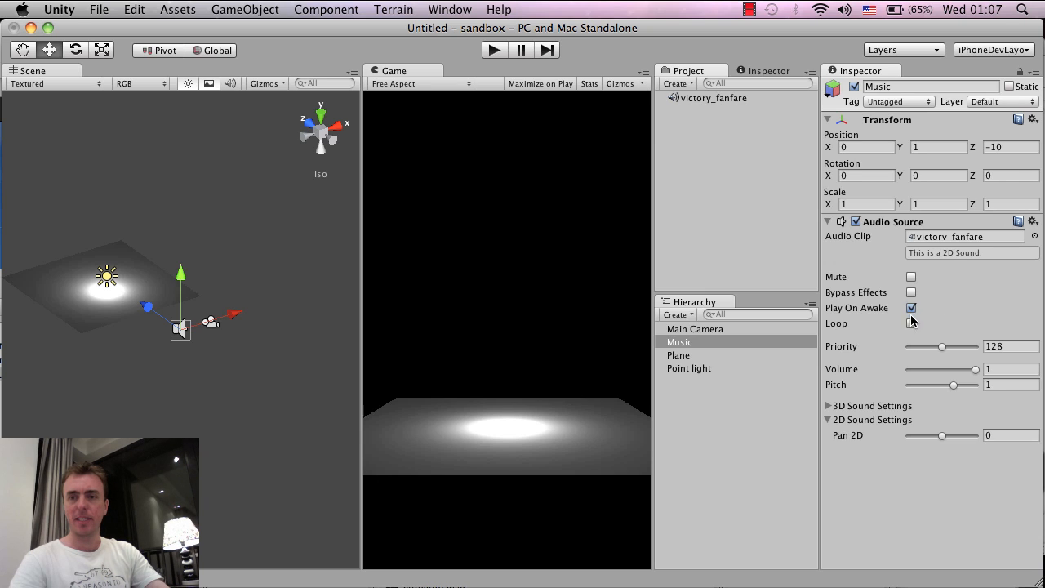
left_click(911, 323)
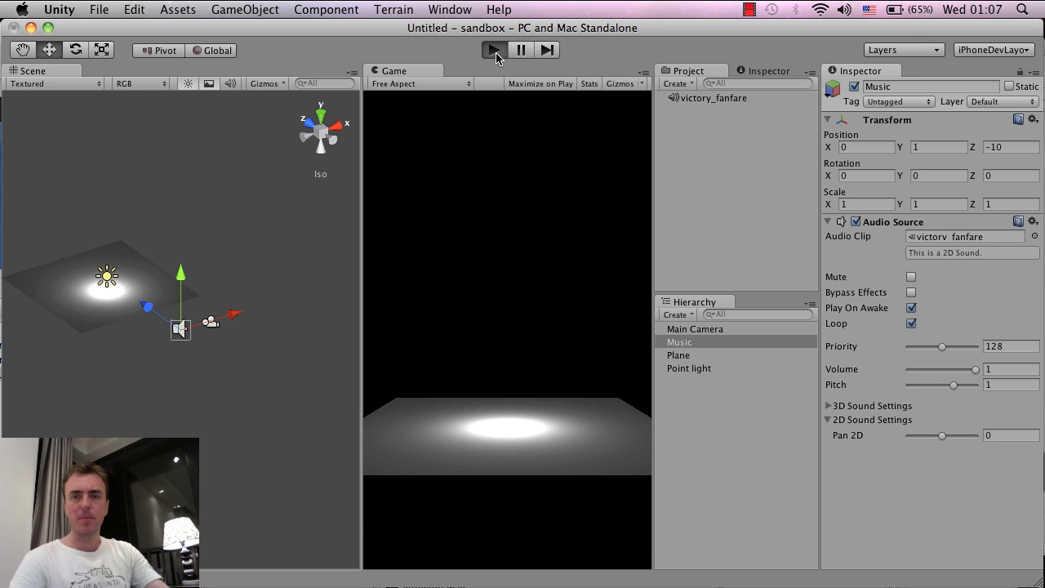
left_click(491, 50)
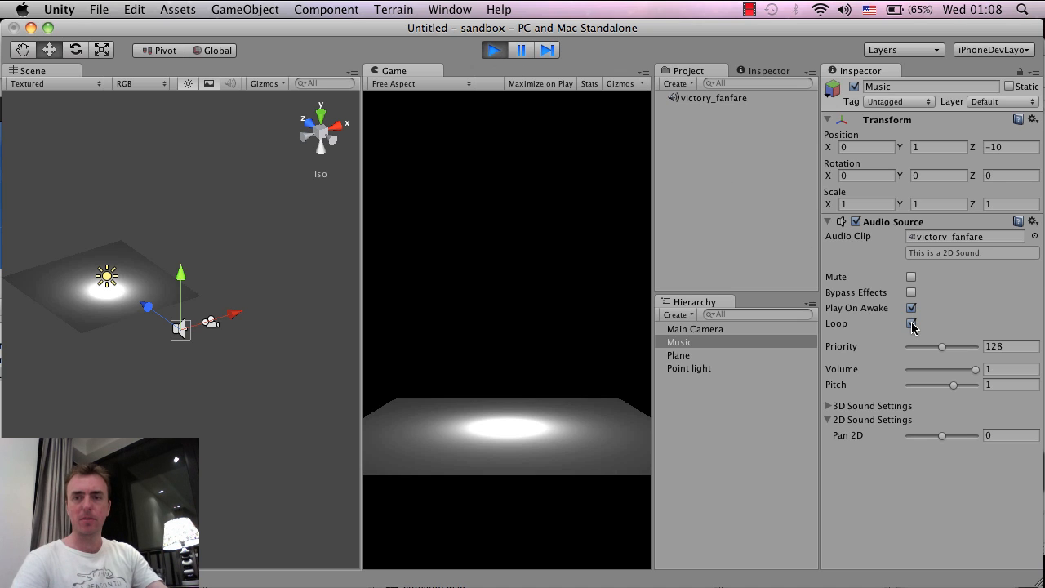
left_click(910, 324)
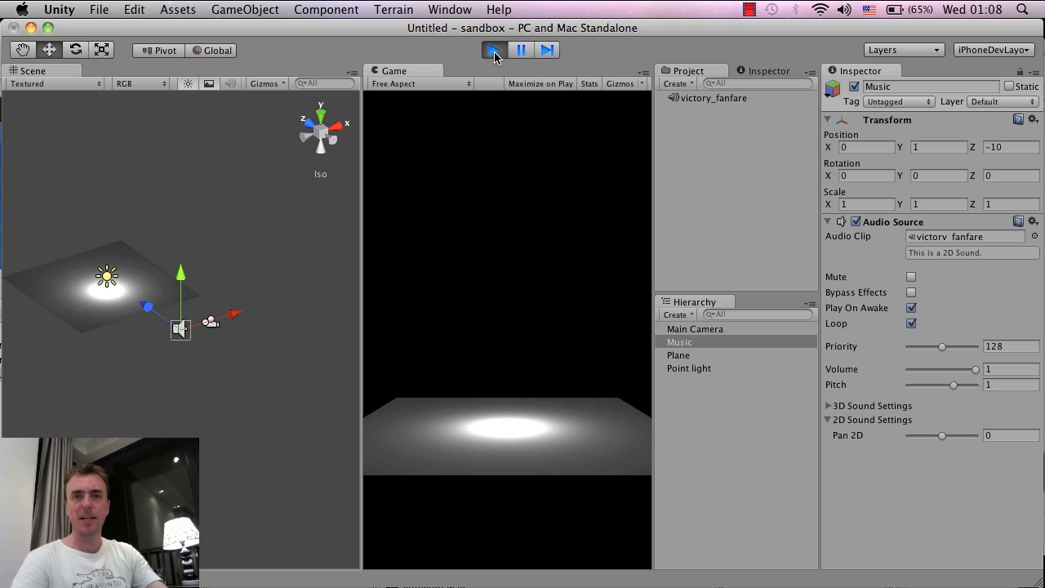
left_click(502, 50)
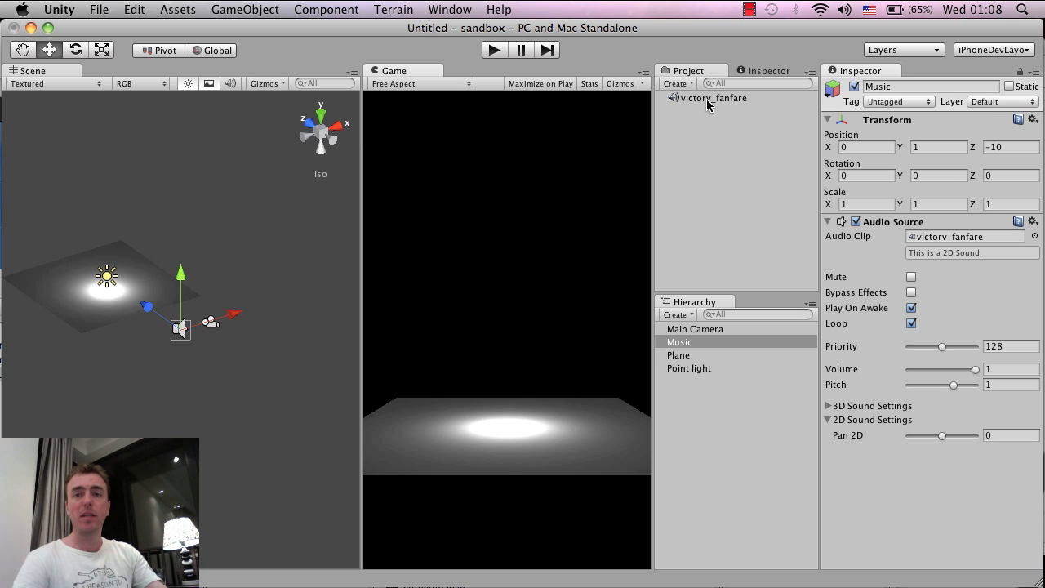
Step: Select victory_fanfare in the Project panel to show its Audio Importer settings
left_click(709, 97)
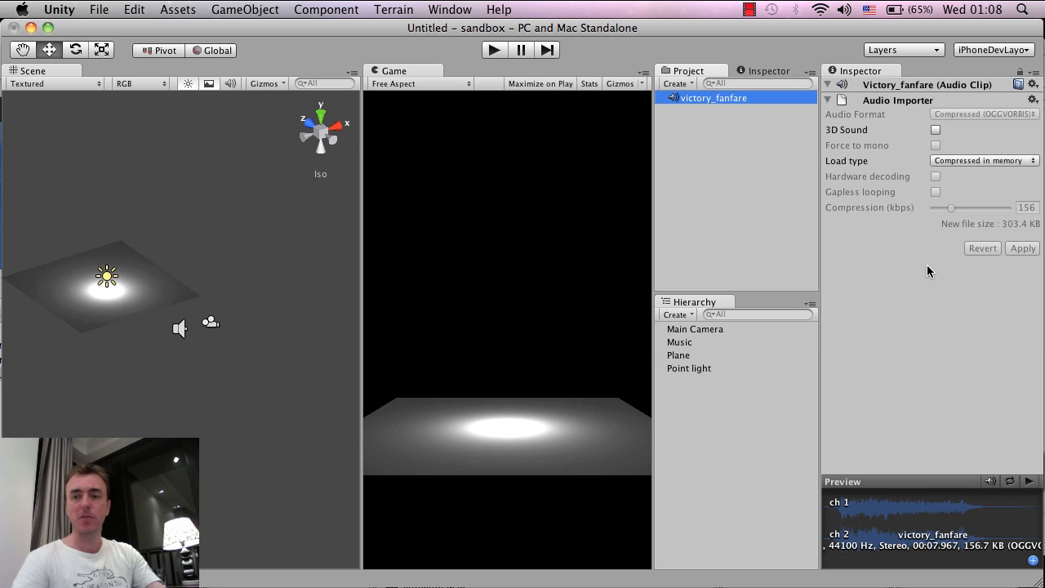
mouse_move(984, 560)
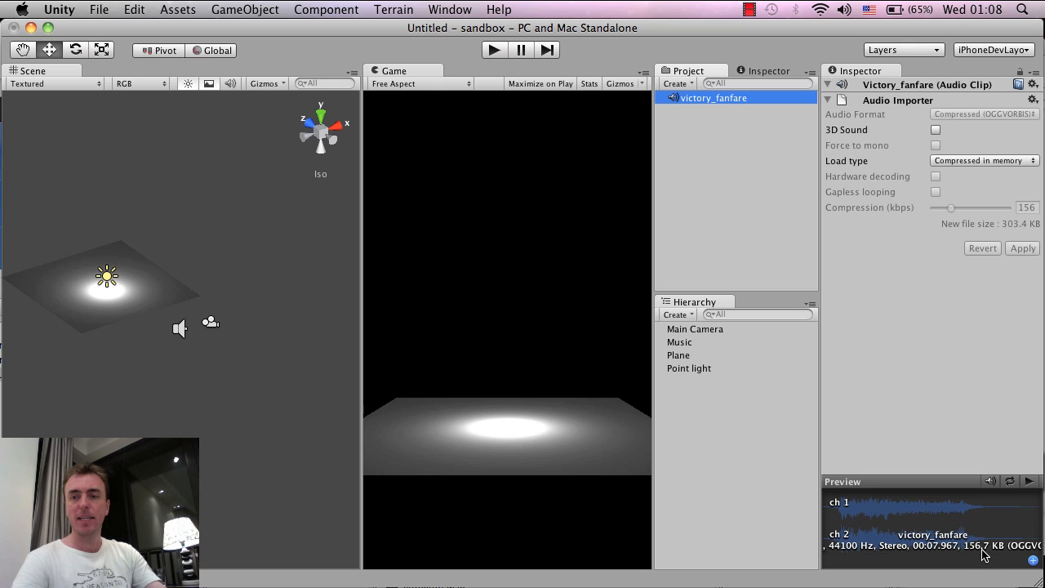